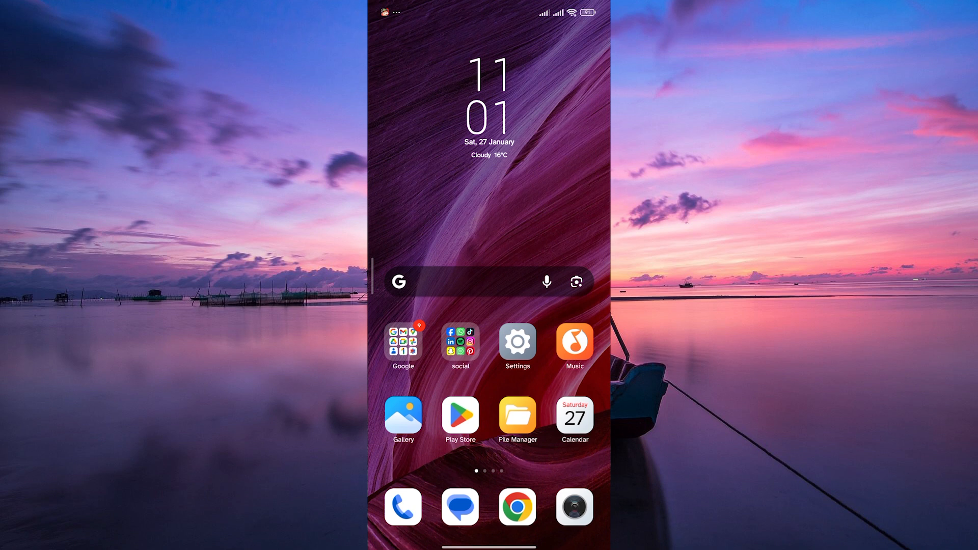
- Open the home screen's 'social' folder to reveal Facebook, WhatsApp, TikTok and Telegram
left_click(460, 345)
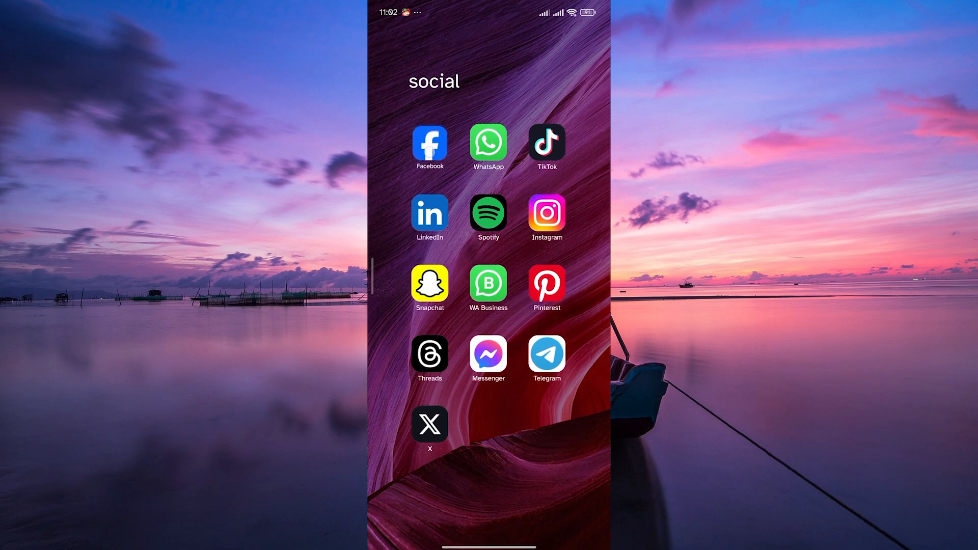
- Launch Facebook and go to Settings & privacy from the account menu
left_click(429, 142)
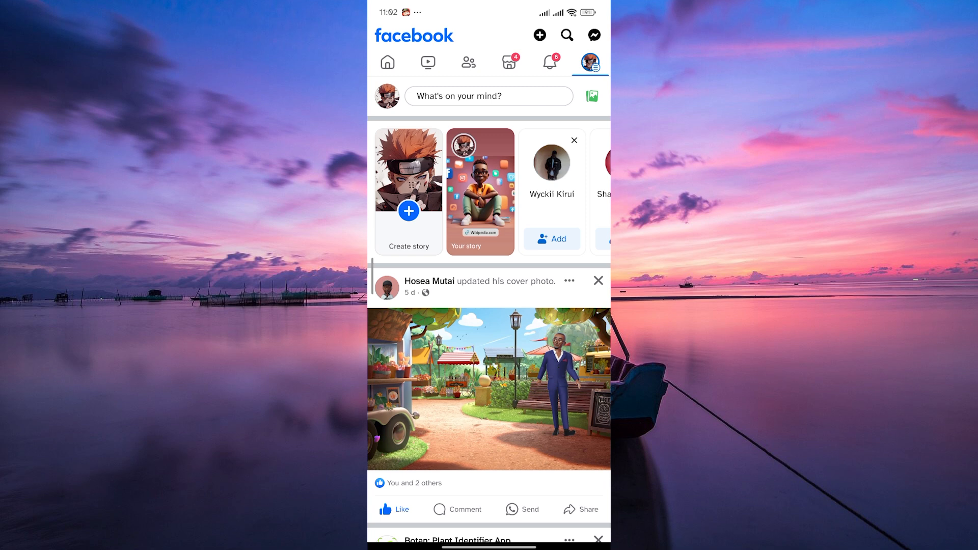
left_click(589, 62)
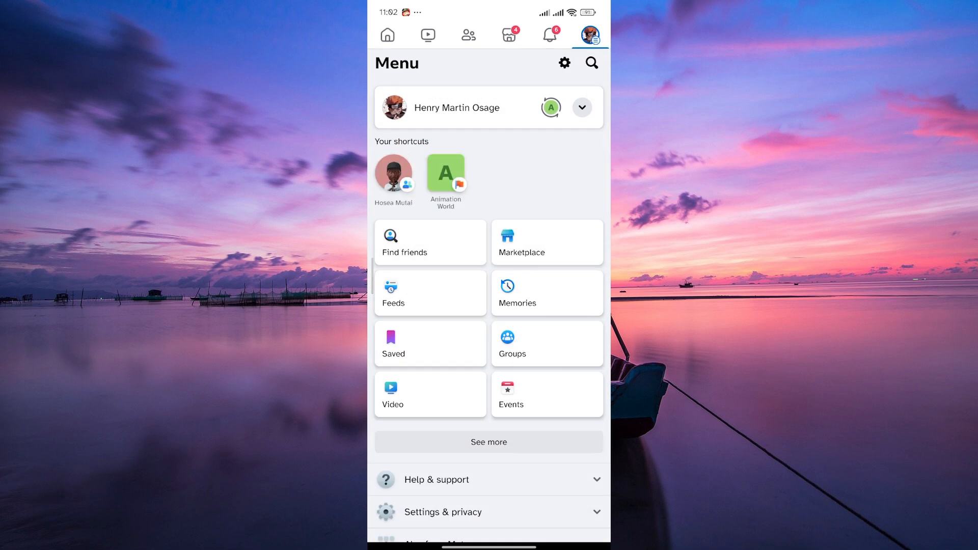
left_click(443, 512)
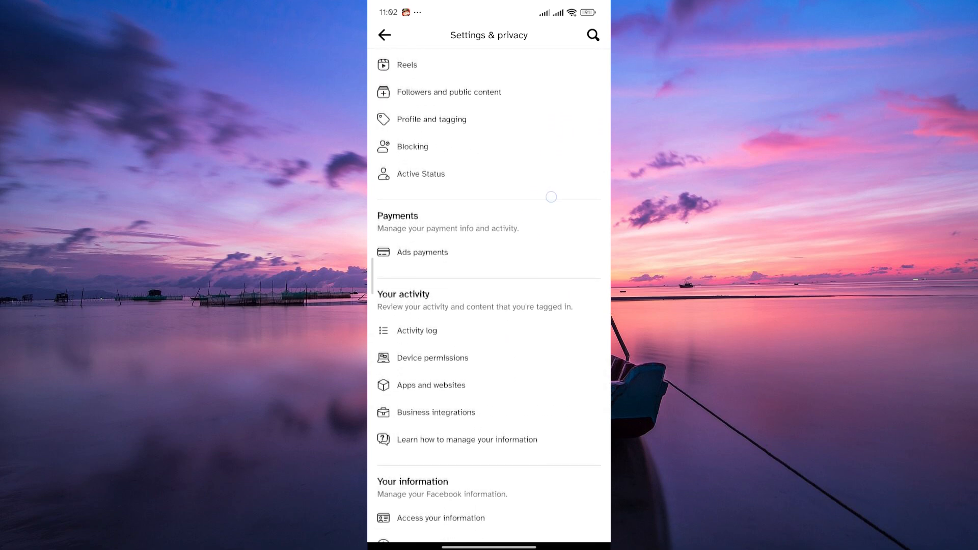
- Filter the activity log to Likes and reactions, then unlike a liked reel
left_click(416, 331)
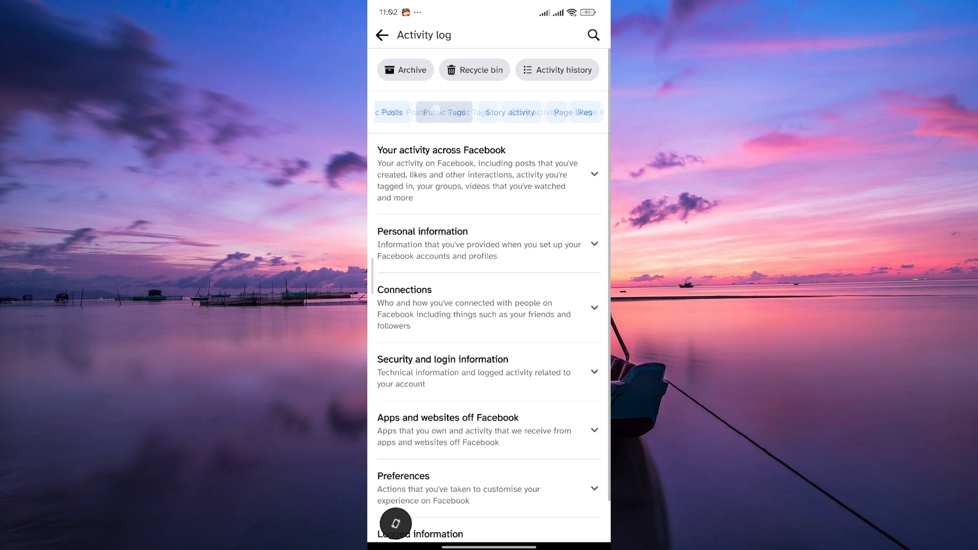
scroll("left", 3)
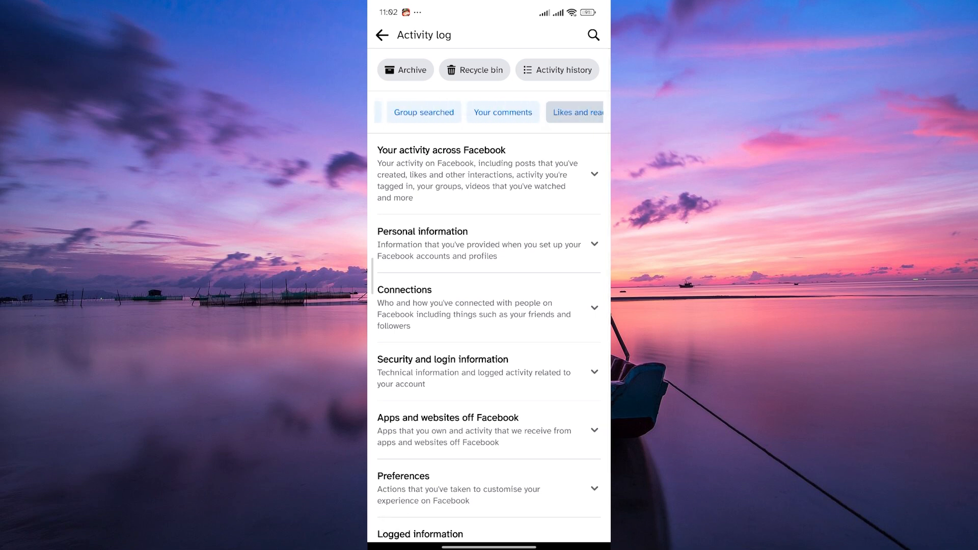
left_click(557, 70)
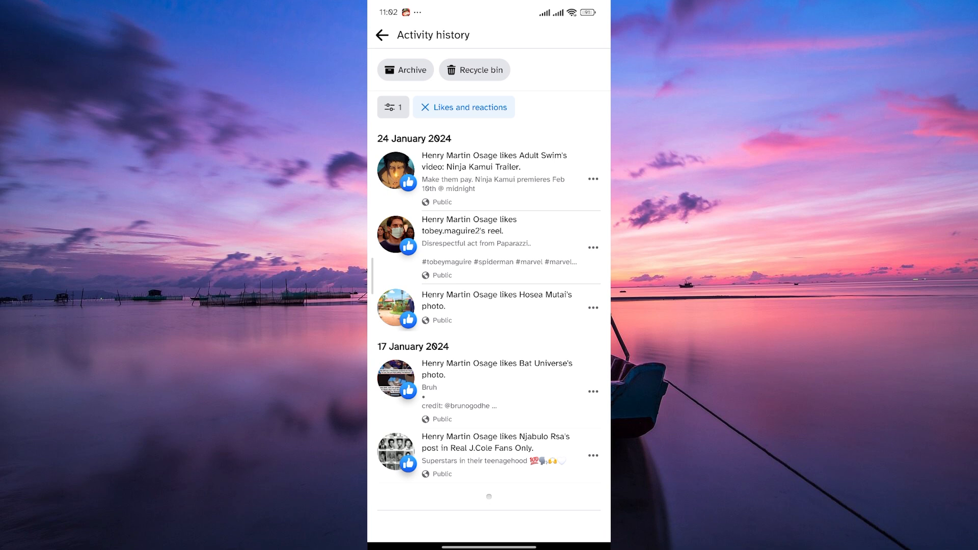
left_click(593, 456)
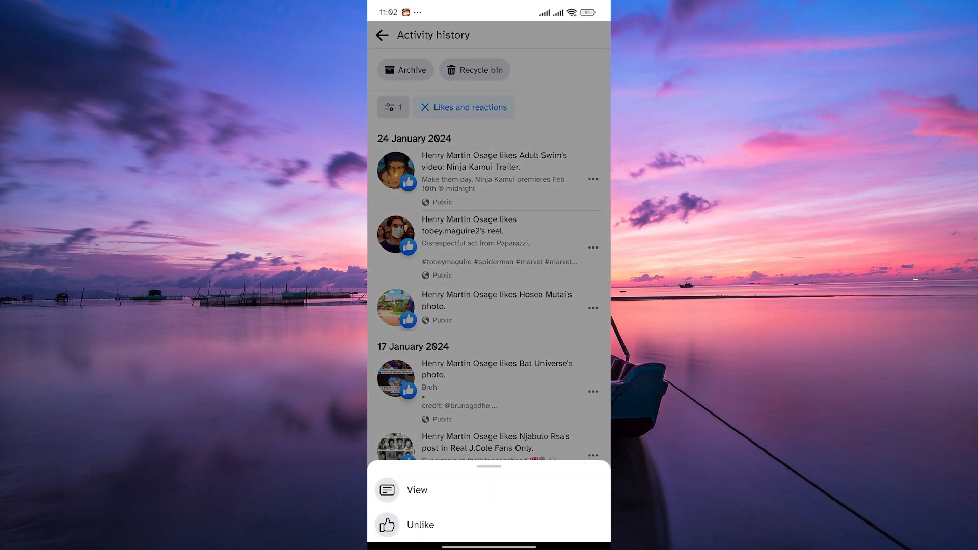
left_click(419, 525)
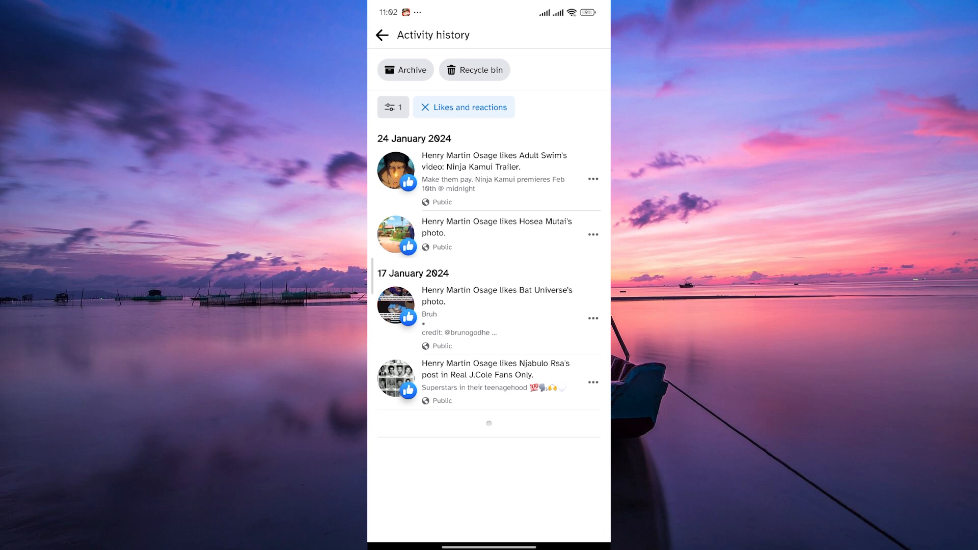